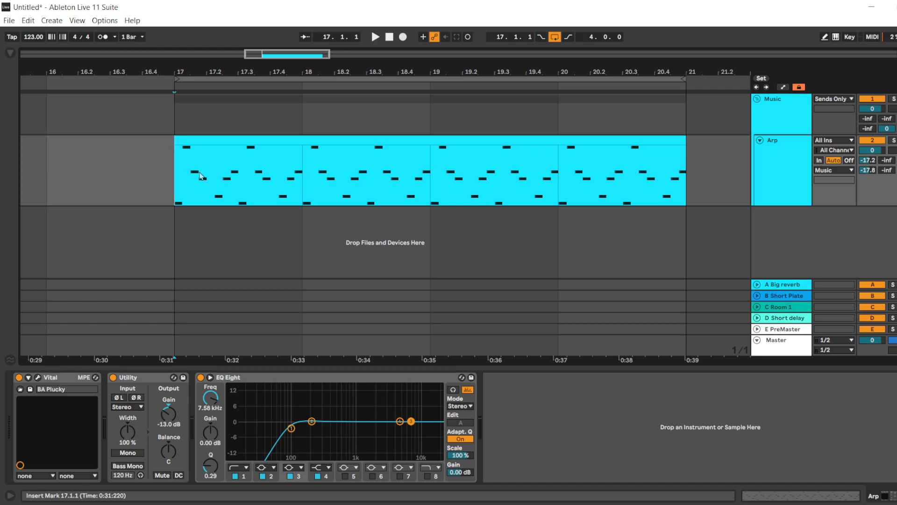
- Open the Arp clip and draw a wave curve across its velocity lane
{"action": "double_click", "coordinate": [401, 171]}
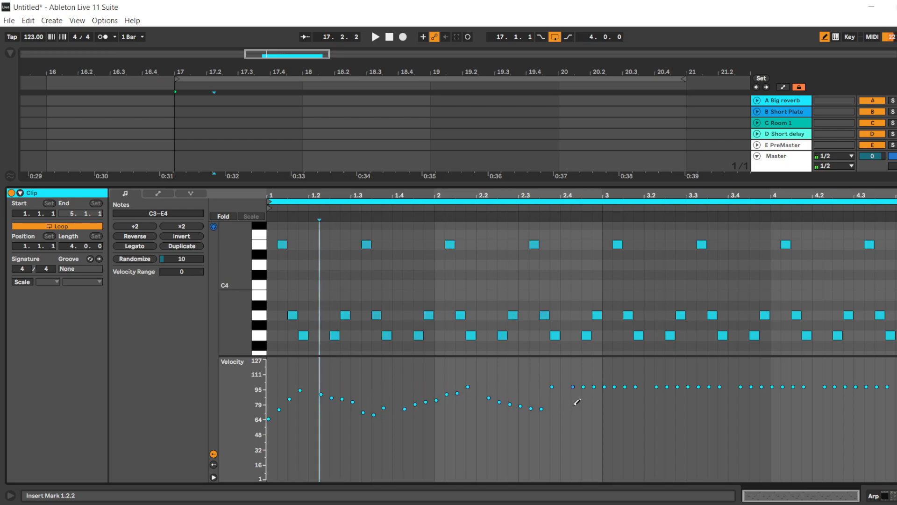
{"action": "left_click", "coordinate": [754, 336]}
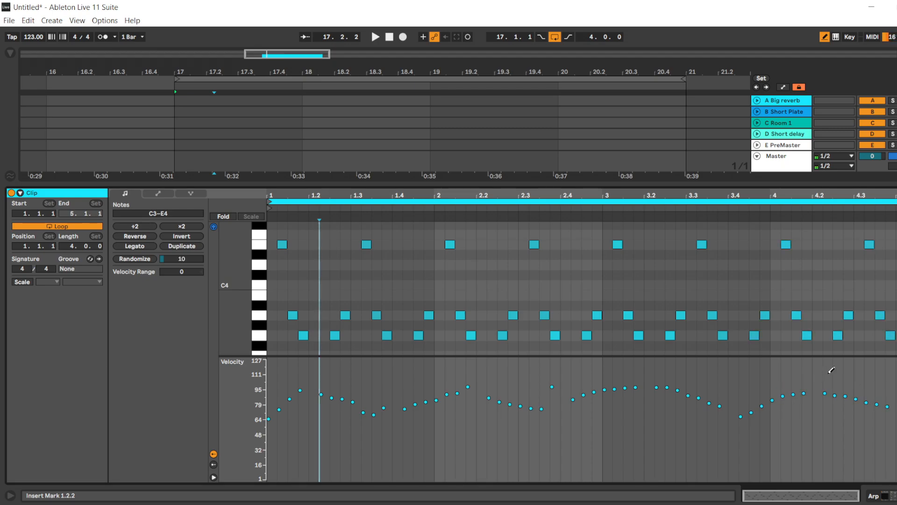
{"action": "left_click", "coordinate": [471, 336]}
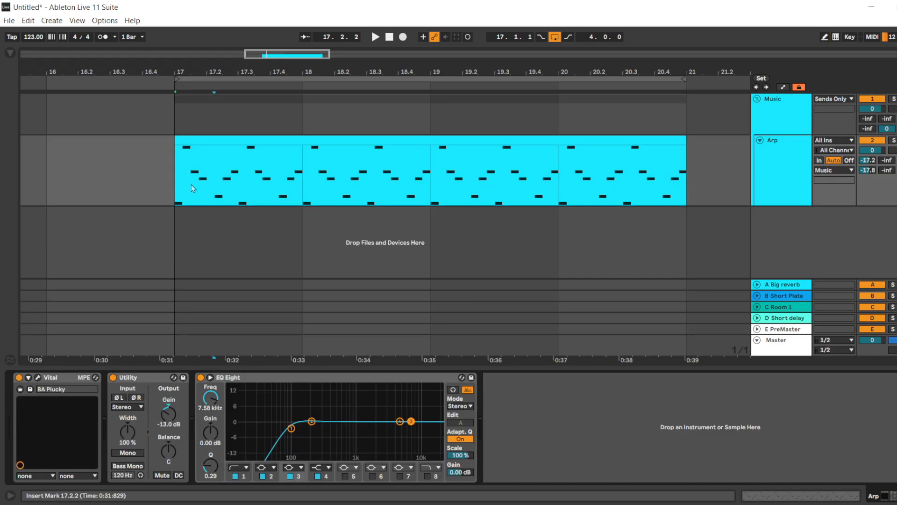
- Play the arpeggio, open Vital and select Velocity as the modulation source
{"action": "left_click", "coordinate": [374, 36]}
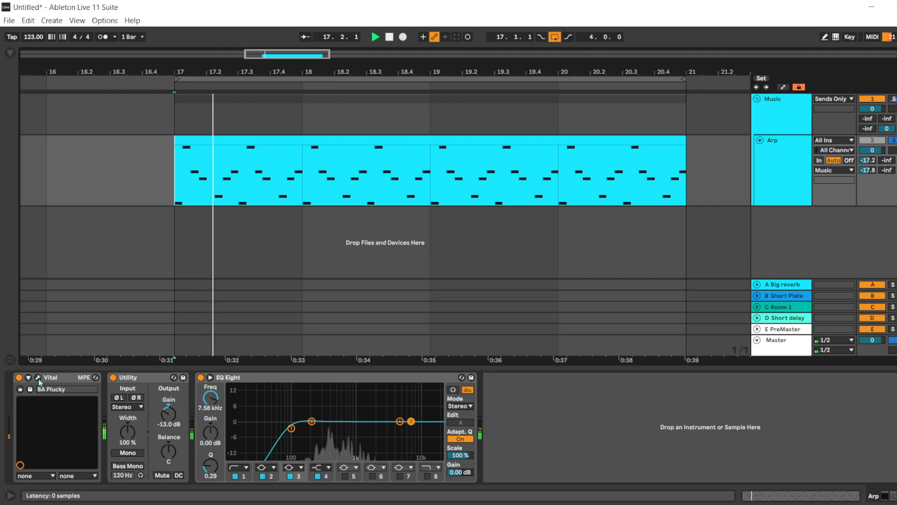
{"action": "left_click", "coordinate": [37, 377]}
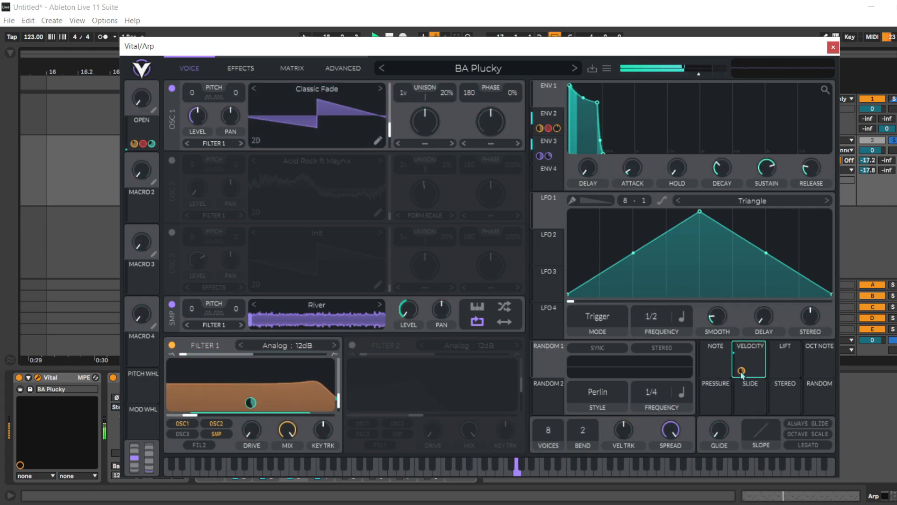
{"action": "left_click", "coordinate": [833, 47]}
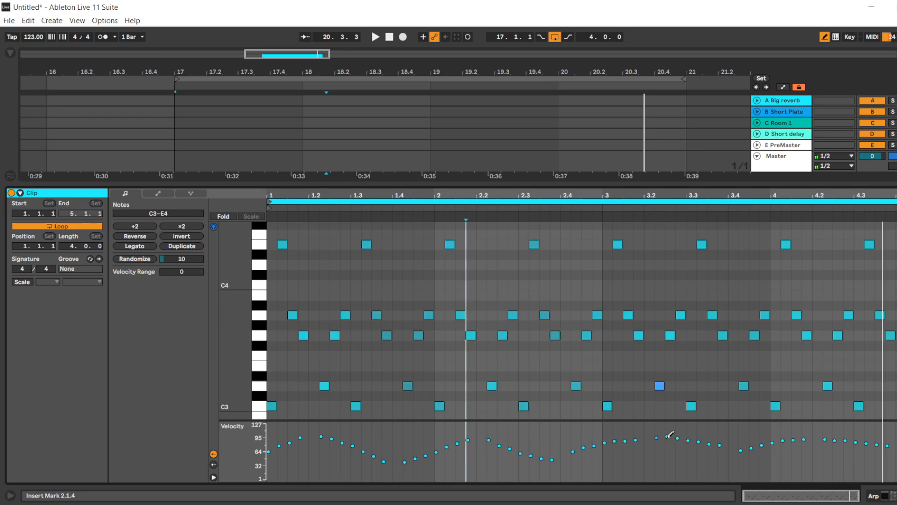
- Select all the Arp clip's notes and toggle playback
{"action": "left_click", "coordinate": [657, 385]}
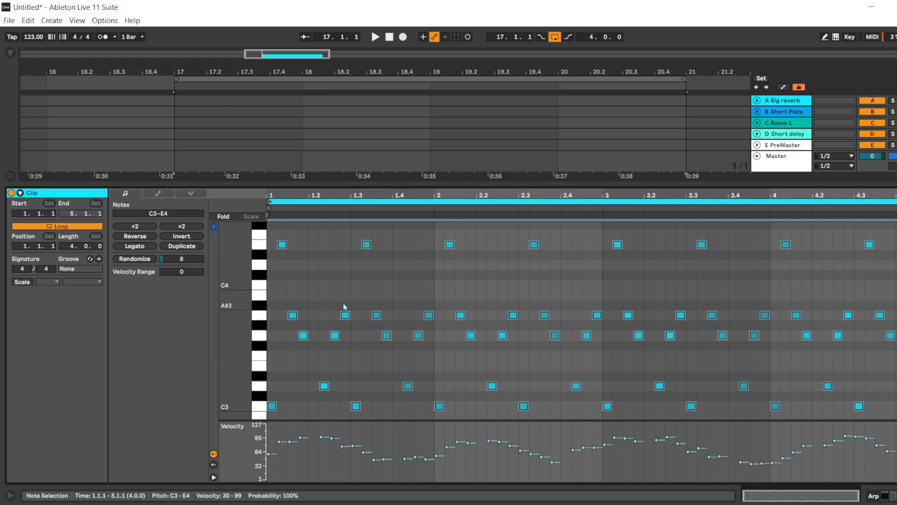
{"action": "left_click", "coordinate": [375, 36]}
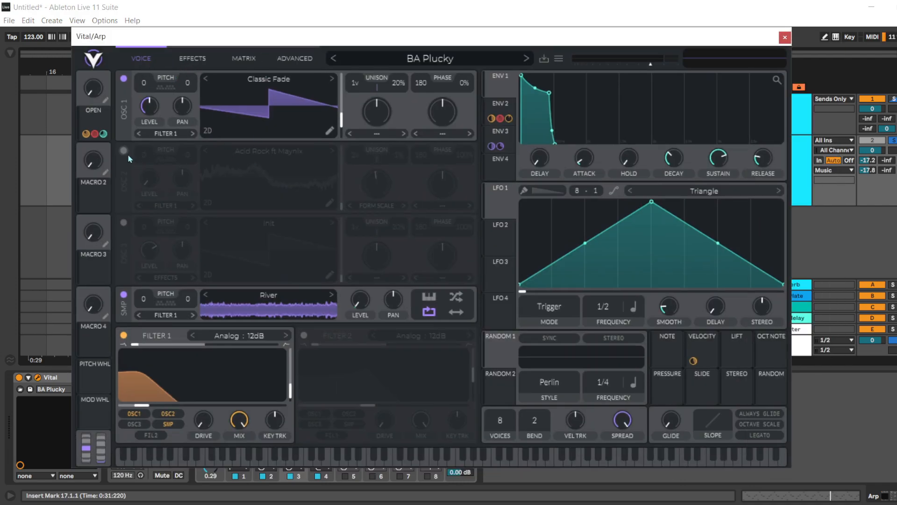
- Enable Vital's oscillator 2 and raise its level slightly
{"action": "left_click", "coordinate": [123, 151]}
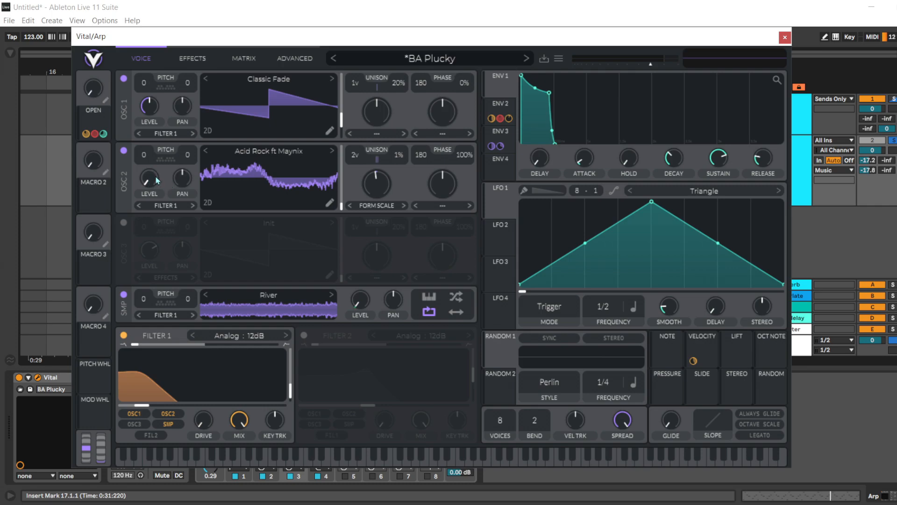
{"action": "left_click_drag", "start_coordinate": [148, 181], "coordinate": [149, 171]}
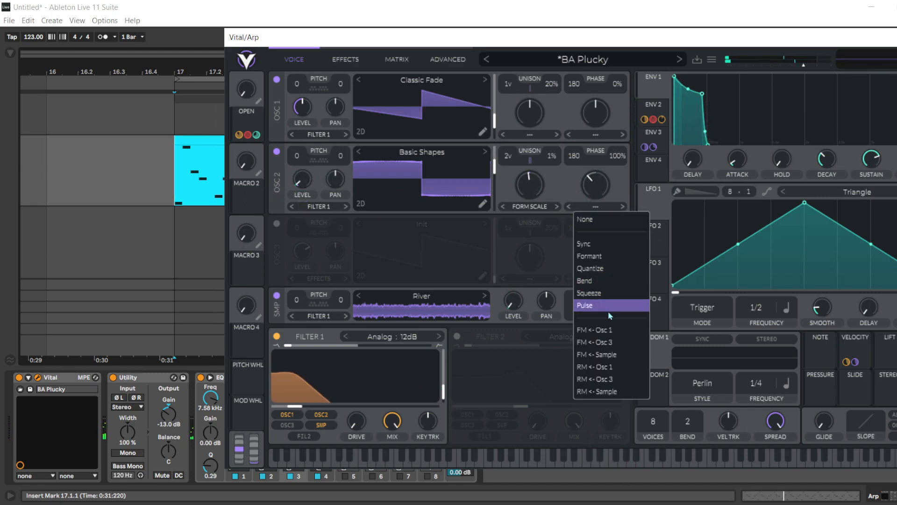
- Set oscillator 2's distortion mode to FM <- Osc 1 and play to audition it
{"action": "left_click", "coordinate": [595, 330]}
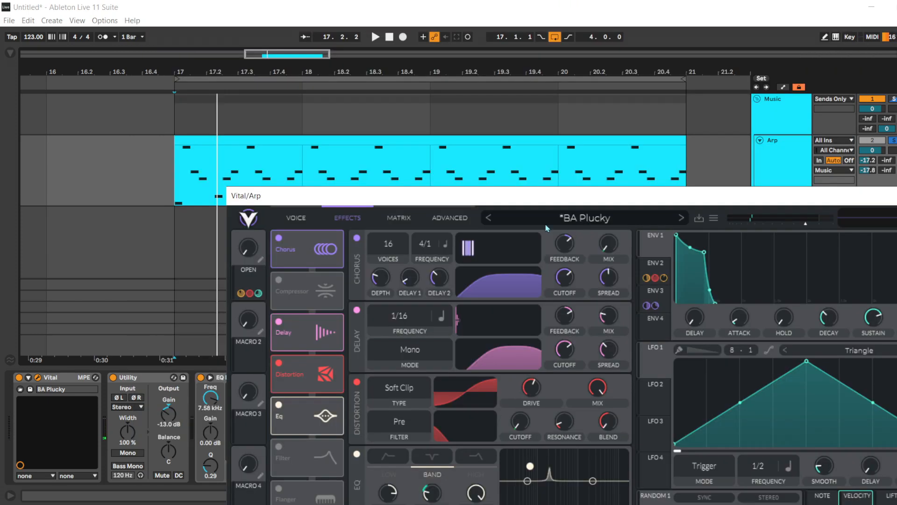
{"action": "left_click", "coordinate": [375, 36]}
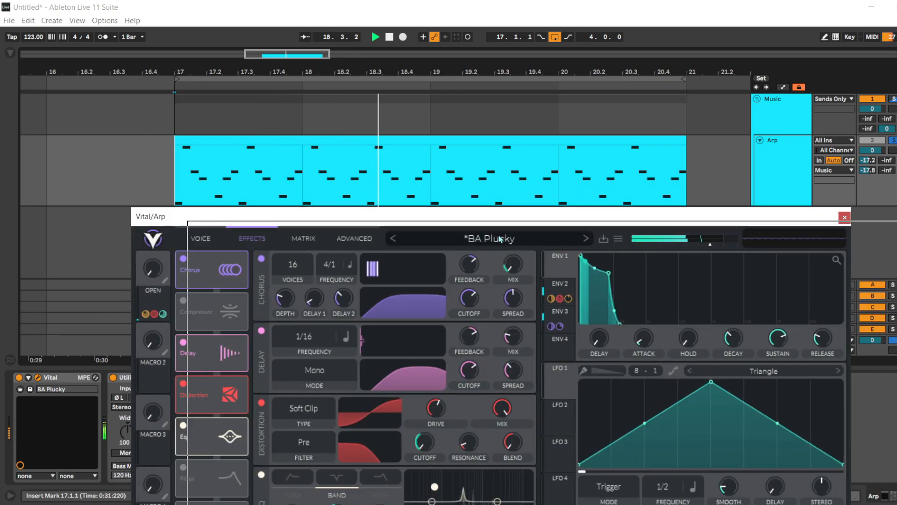
{"action": "left_click", "coordinate": [845, 217]}
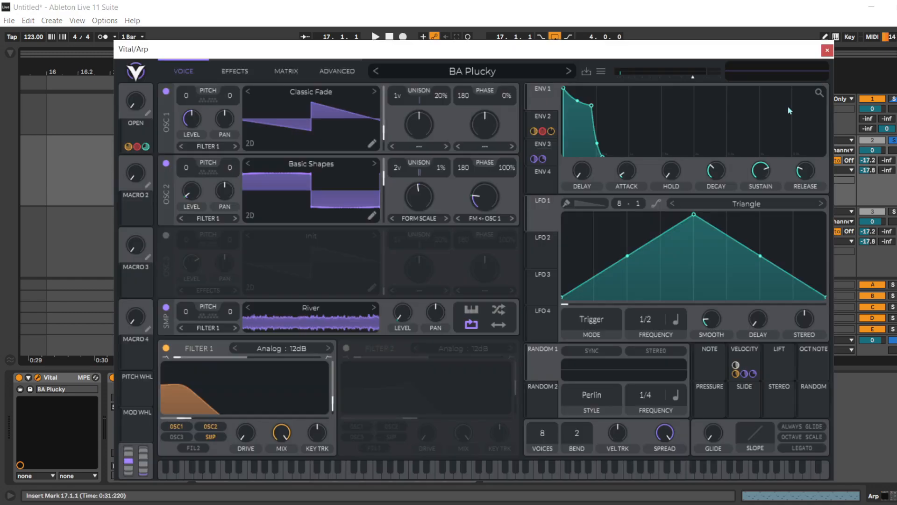
- Show the Velocity source's modulation connections list in Vital
{"action": "left_click", "coordinate": [826, 51]}
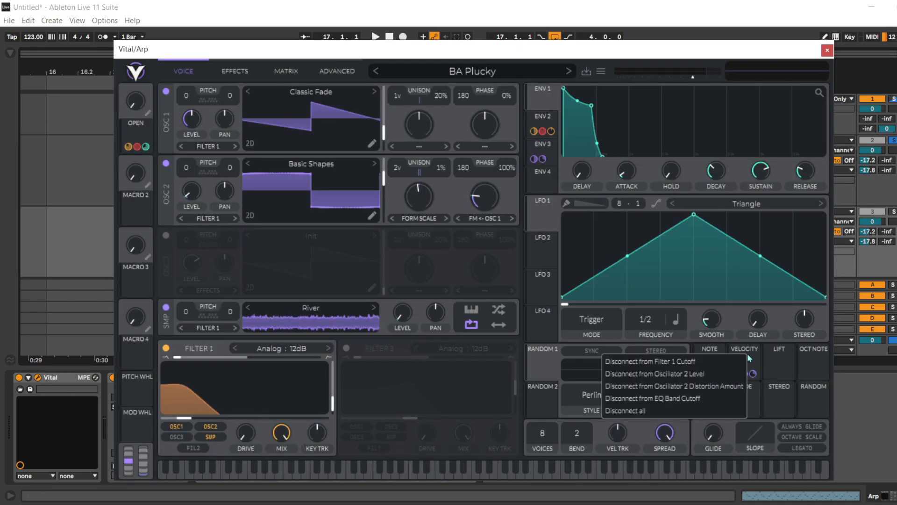
{"action": "mouse_move", "coordinate": [623, 410]}
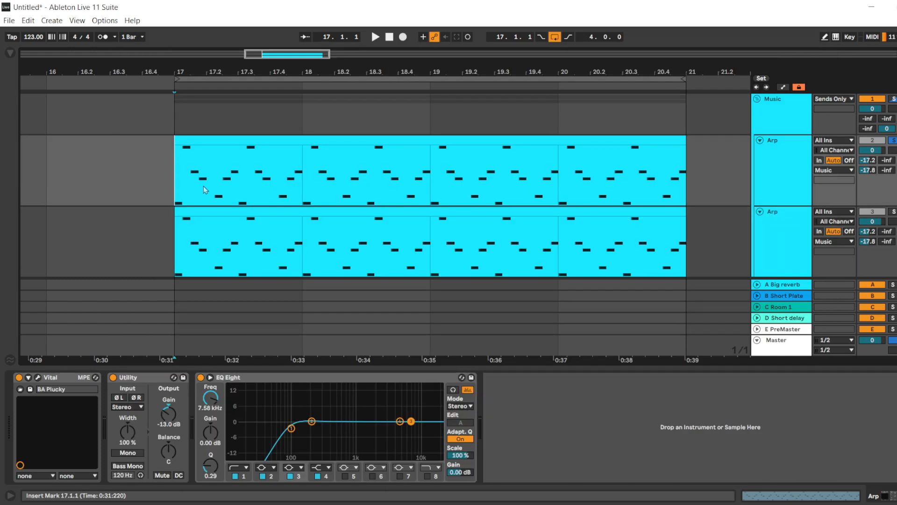
{"action": "left_click", "coordinate": [375, 36]}
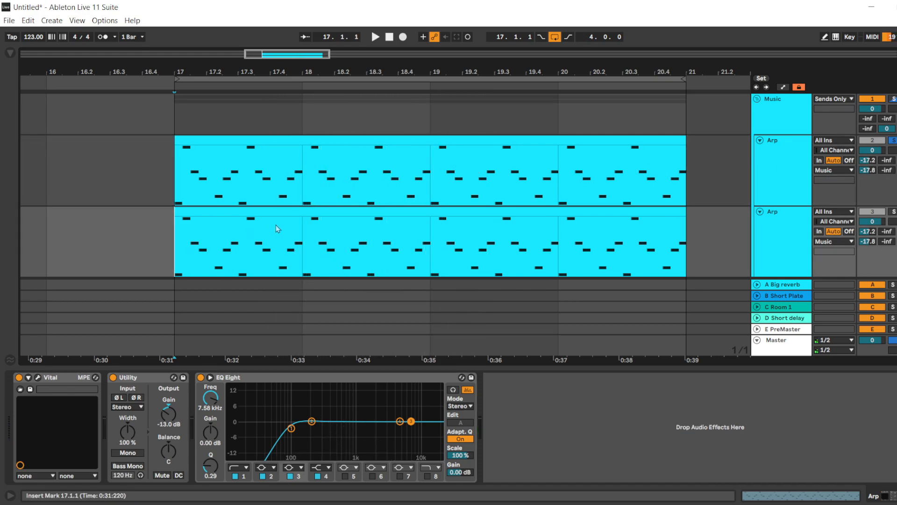
{"action": "left_click", "coordinate": [374, 36]}
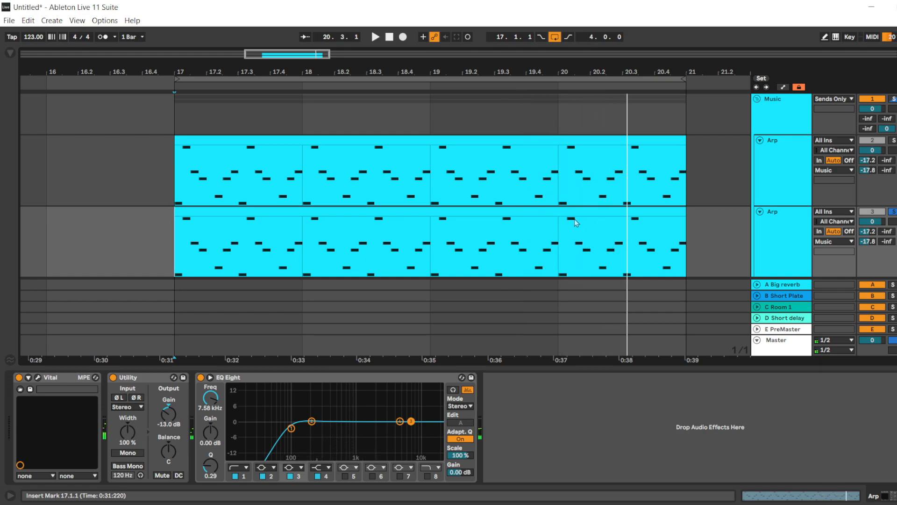
{"action": "left_click", "coordinate": [289, 206]}
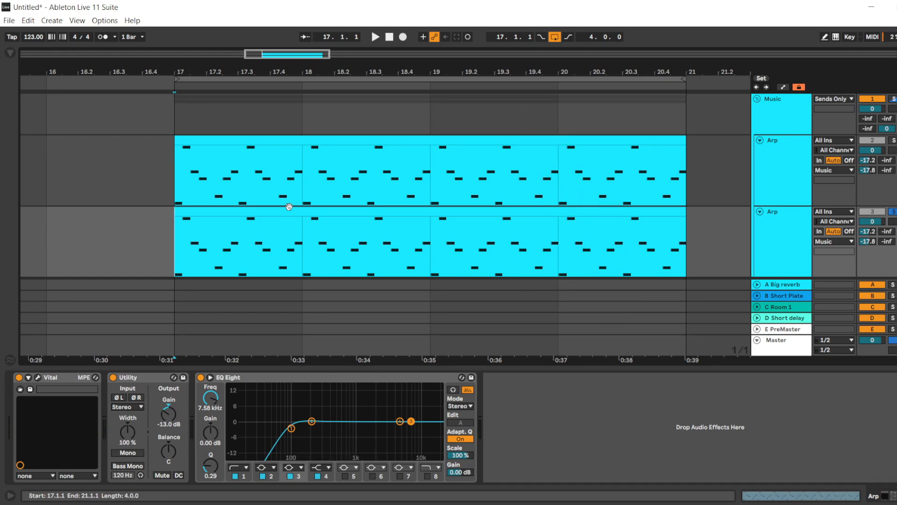